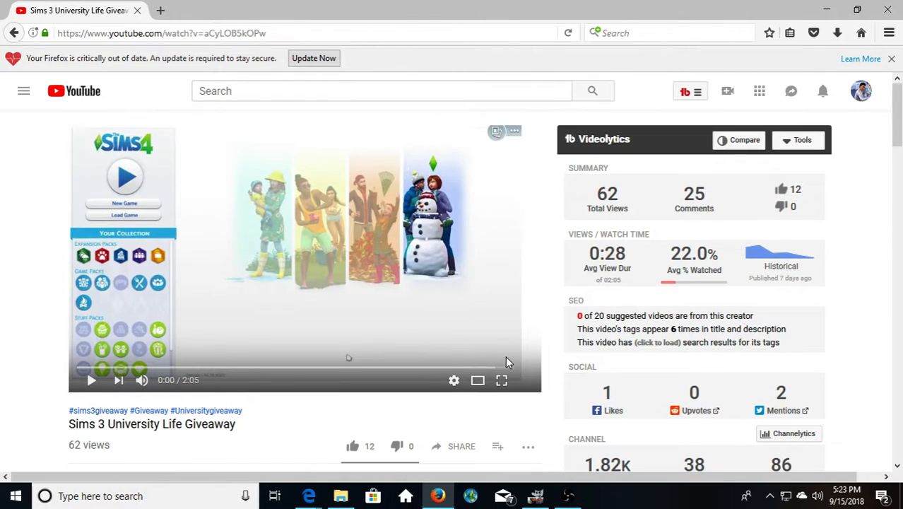
Scroll the Sims 3 University Life giveaway page down to its 25 Comments section.
scroll("down", 3)
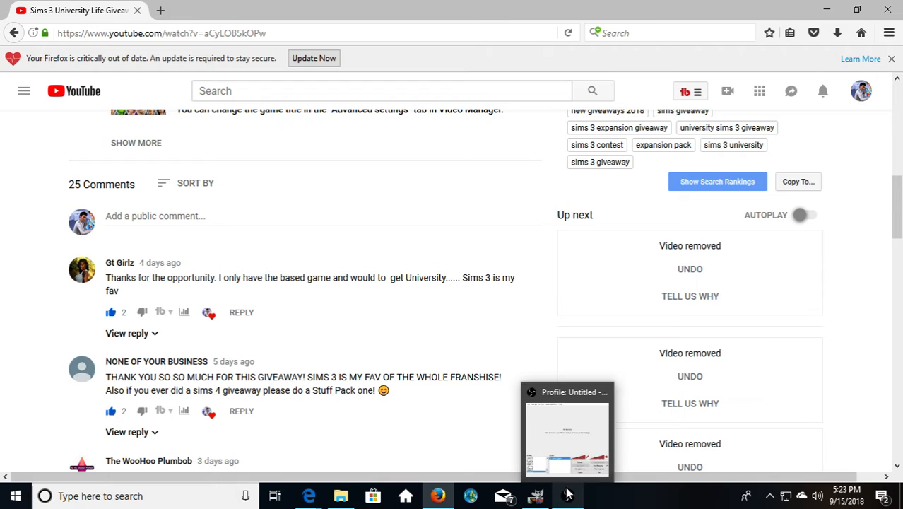
left_click(568, 492)
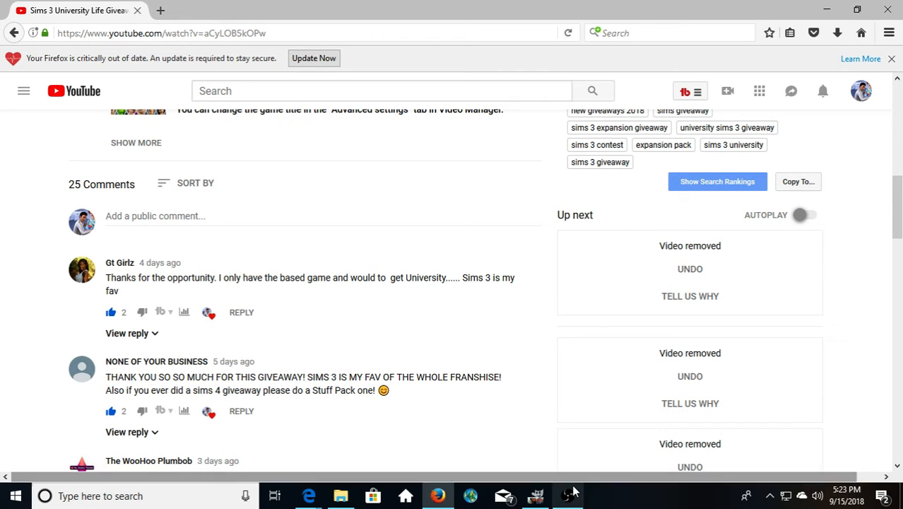
mouse_move(573, 493)
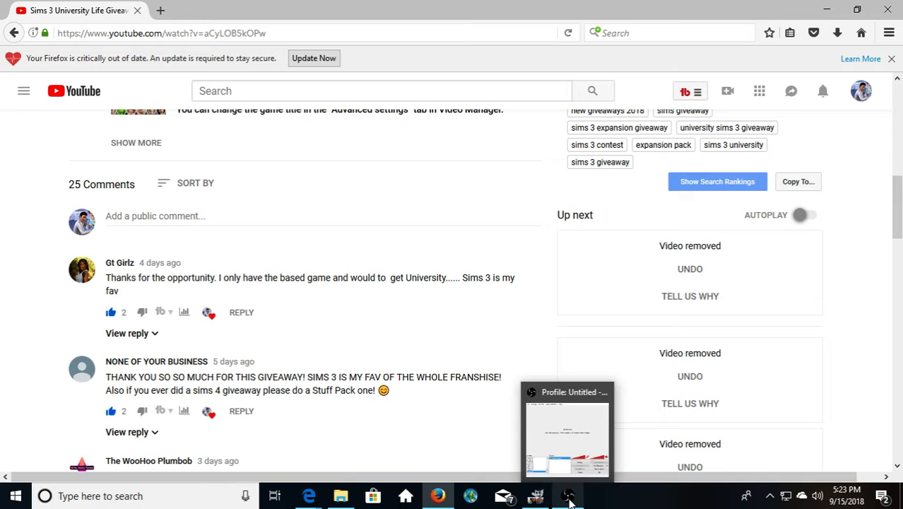
left_click(566, 496)
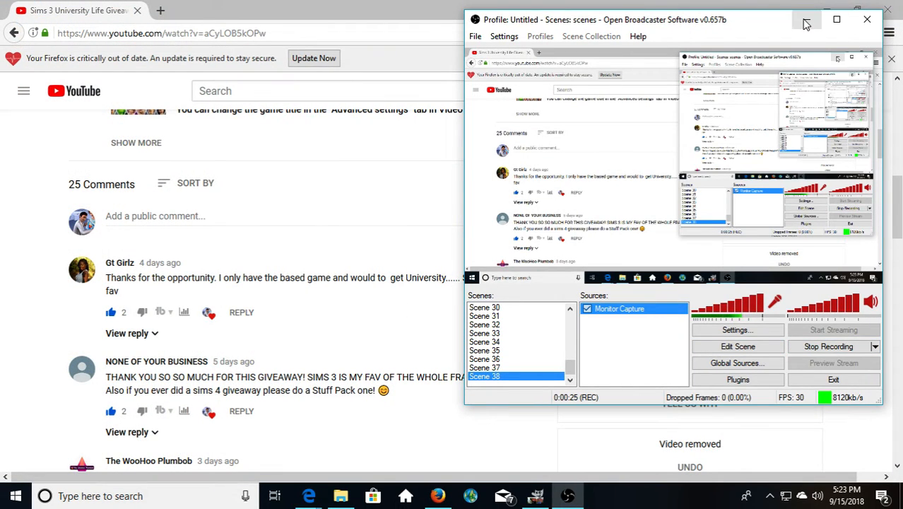
left_click(802, 19)
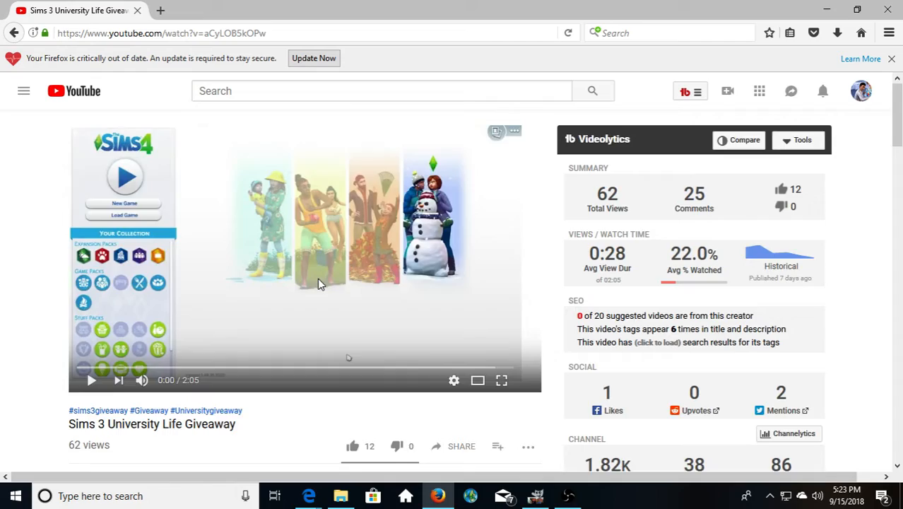
Scroll down through the giveaway comments past several entrants toward Sir Cat's posts.
scroll("down", 3)
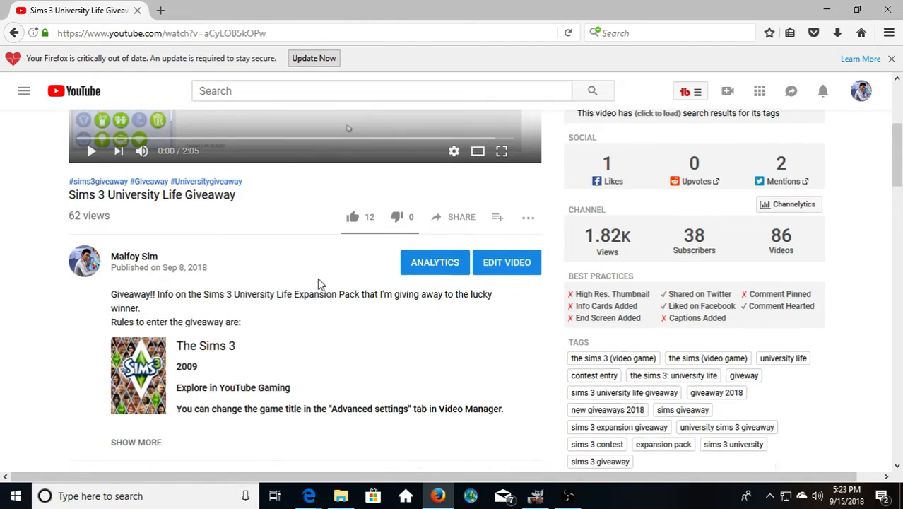
scroll("down", 3)
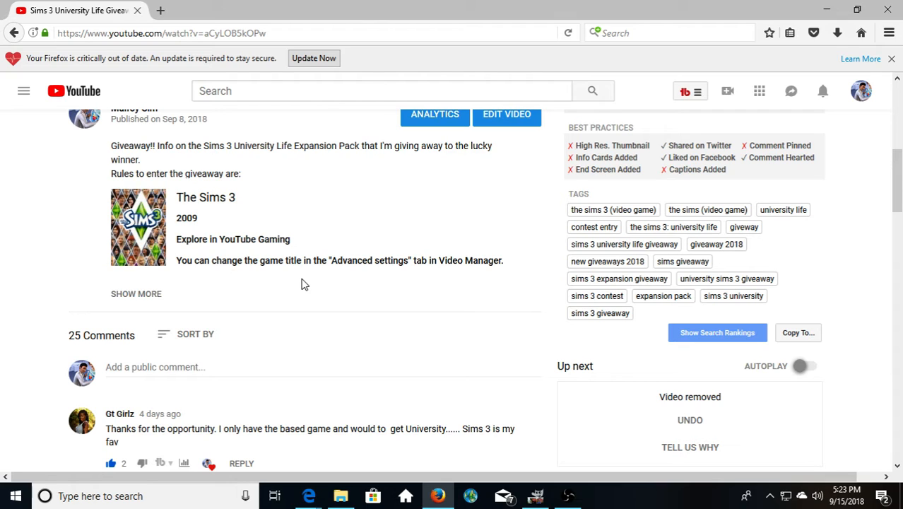
scroll("down", 3)
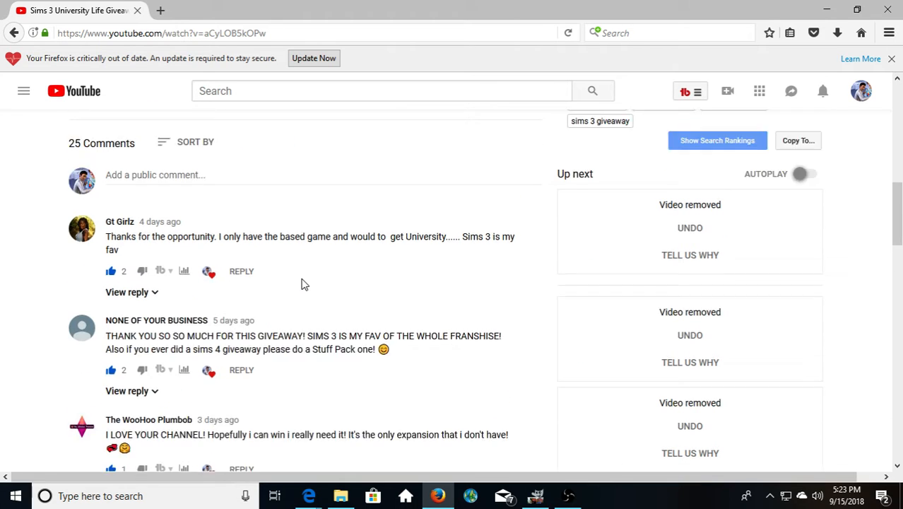
scroll("down", 3)
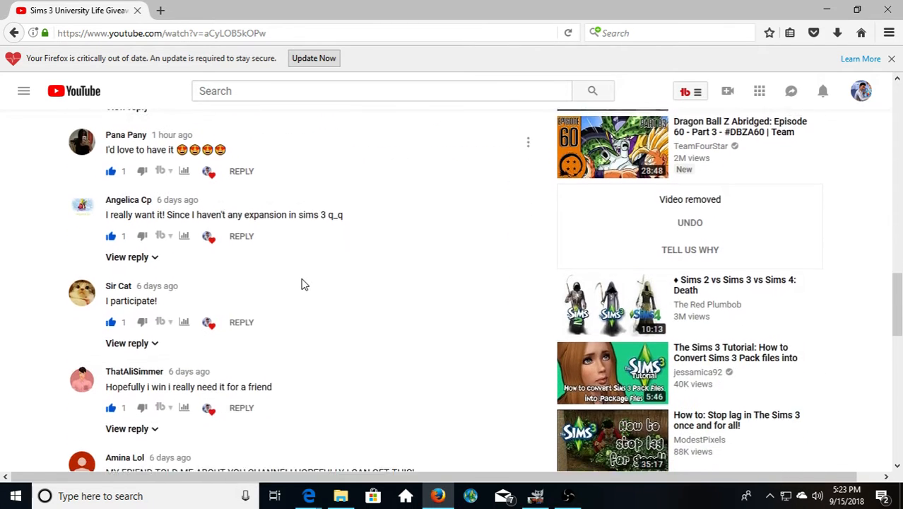
scroll("down", 3)
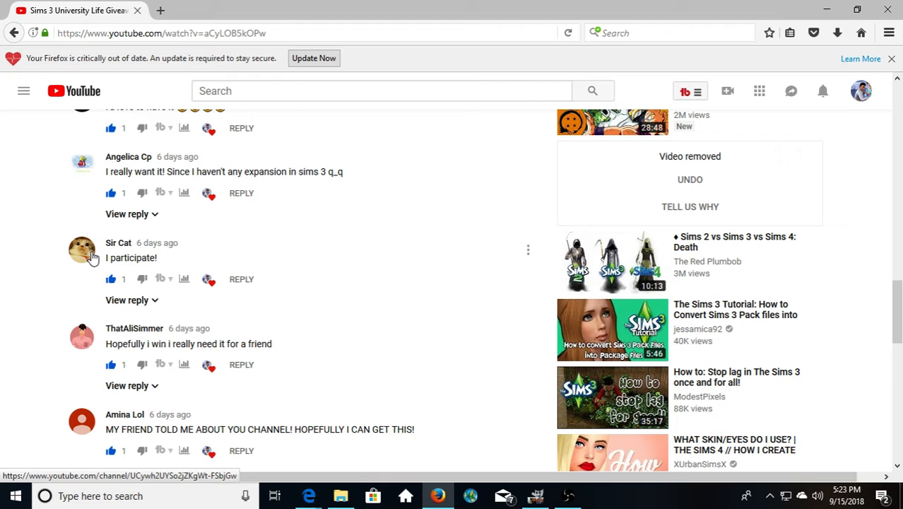
mouse_move(129, 243)
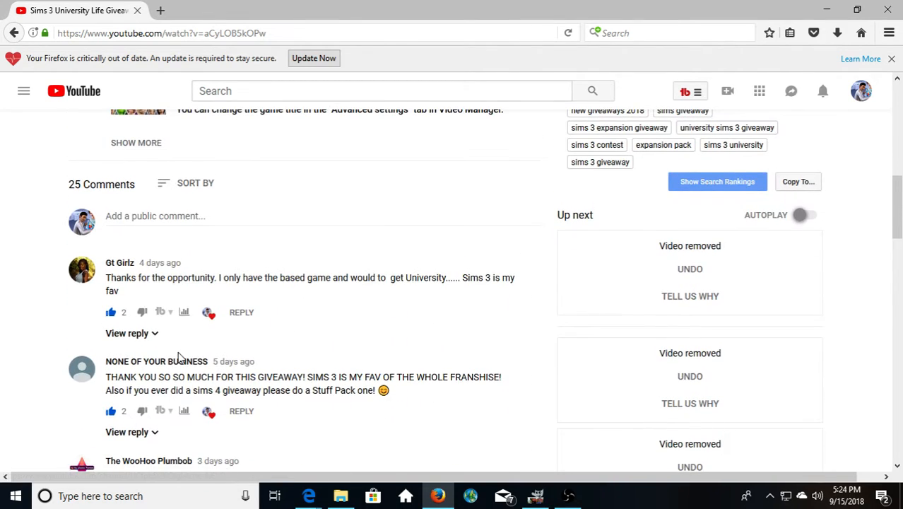
Continue scrolling past Sir Cat's entries and end back at the video description.
scroll("down", 3)
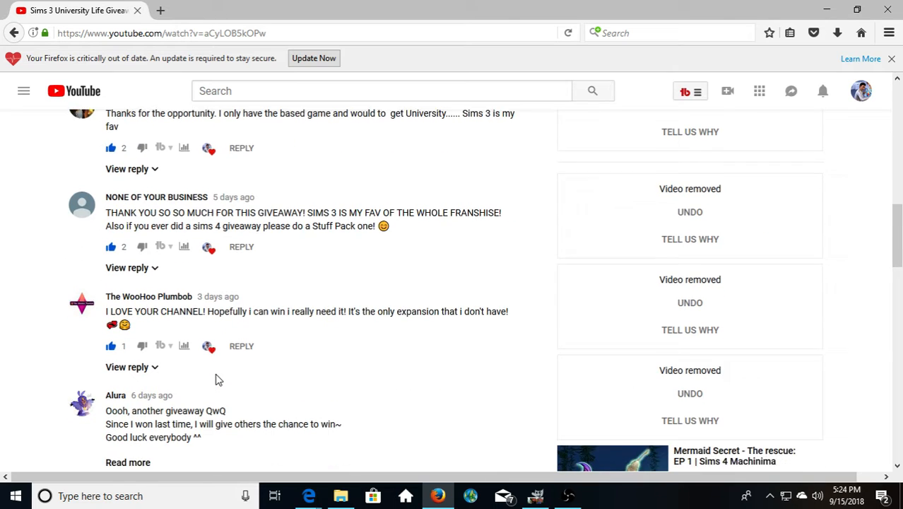
scroll("down", 3)
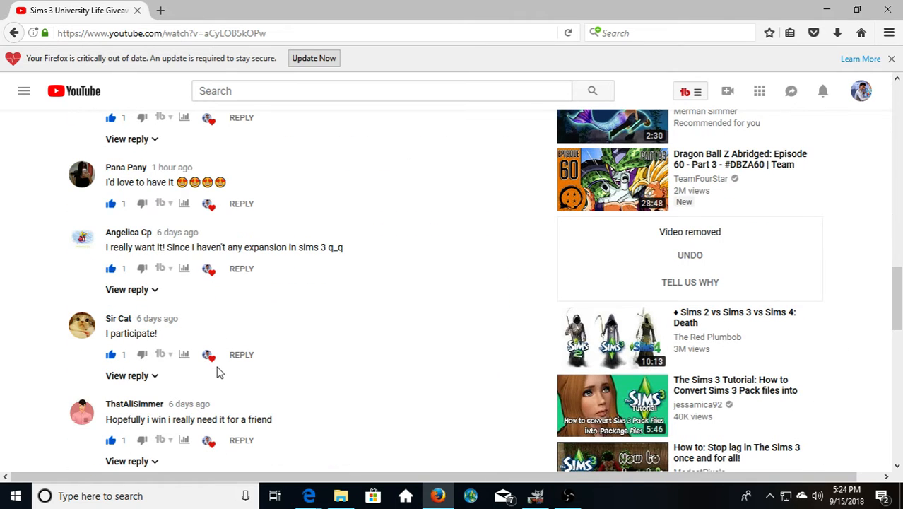
scroll("down", 3)
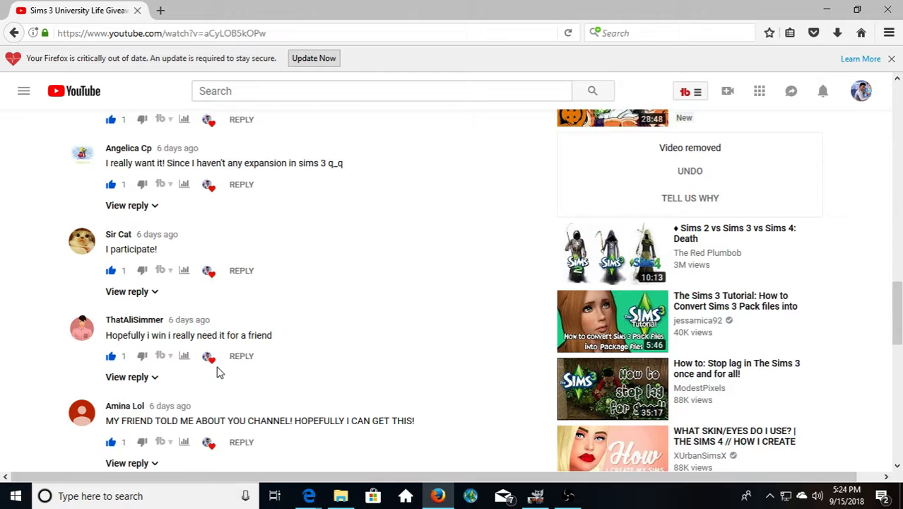
scroll("down", 3)
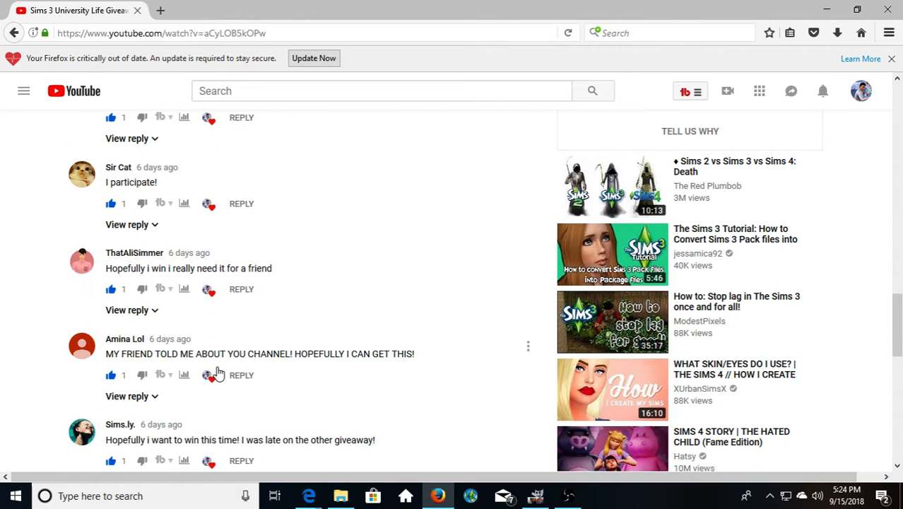
scroll("down", 3)
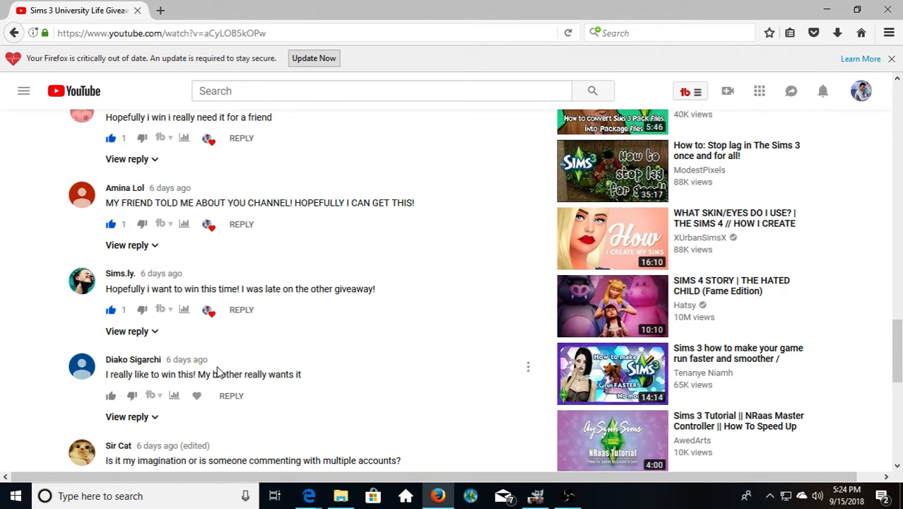
scroll("down", 3)
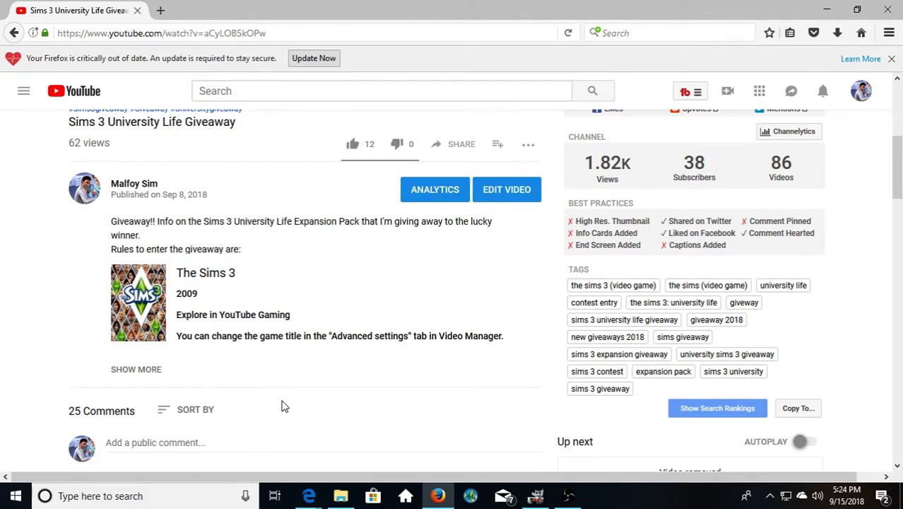
Scroll through the comments to the 'I participate!' entry.
scroll("down", 3)
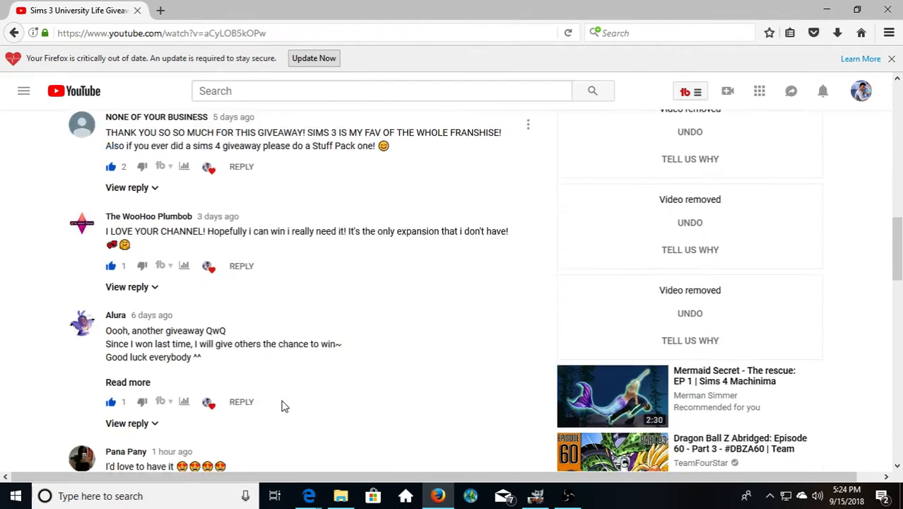
scroll("down", 3)
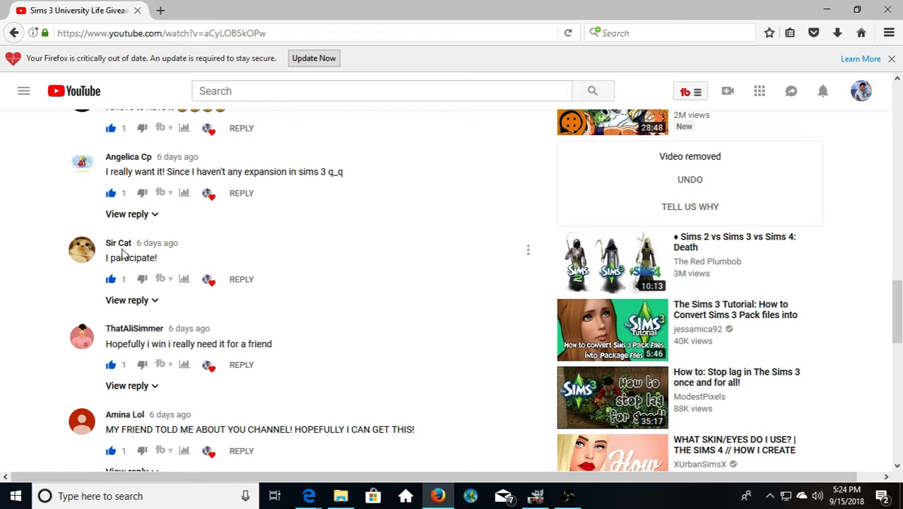
mouse_move(144, 247)
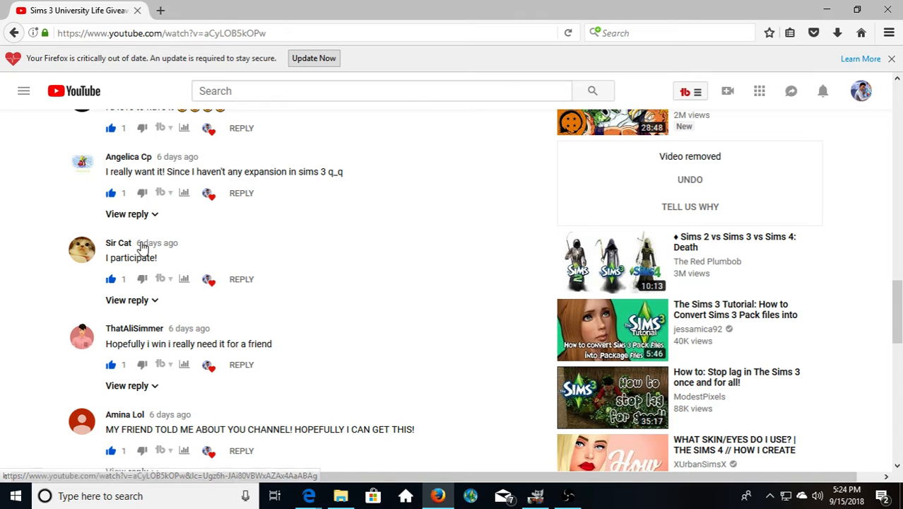
mouse_move(209, 282)
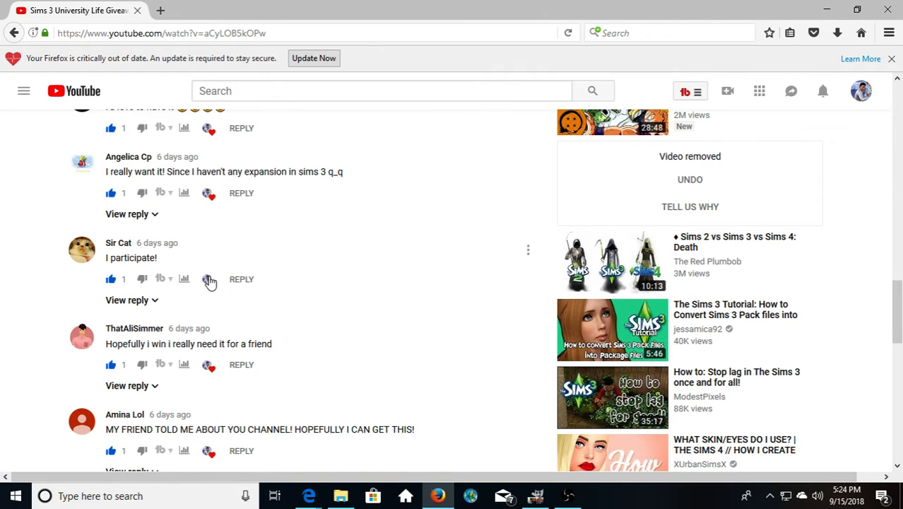
mouse_move(92, 238)
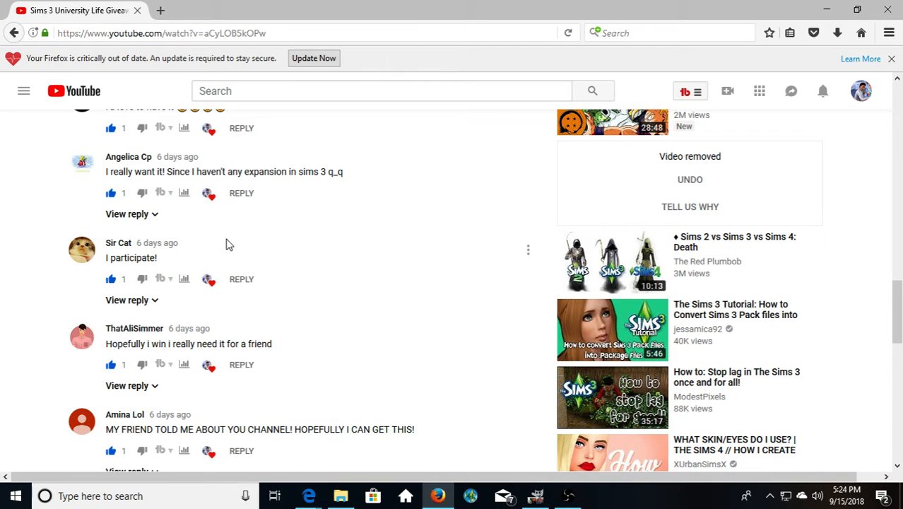
mouse_move(374, 167)
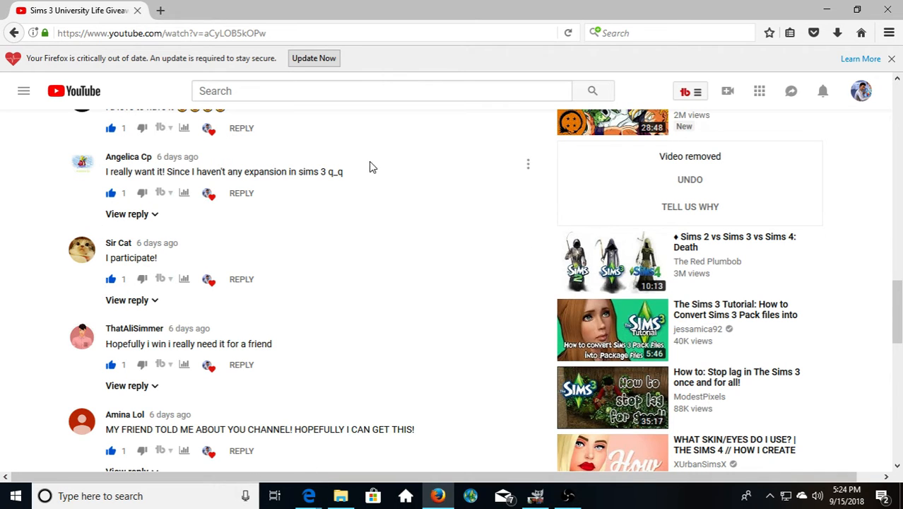
scroll("down", 3)
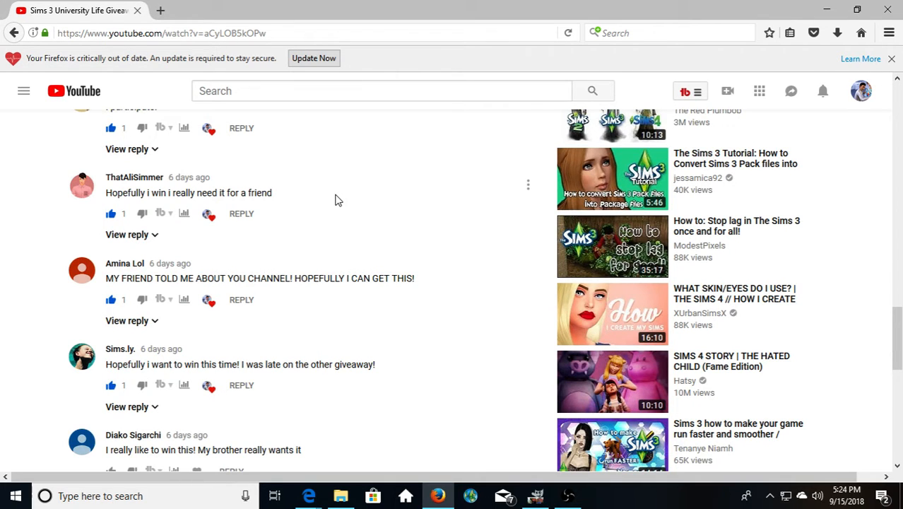
scroll("down", 3)
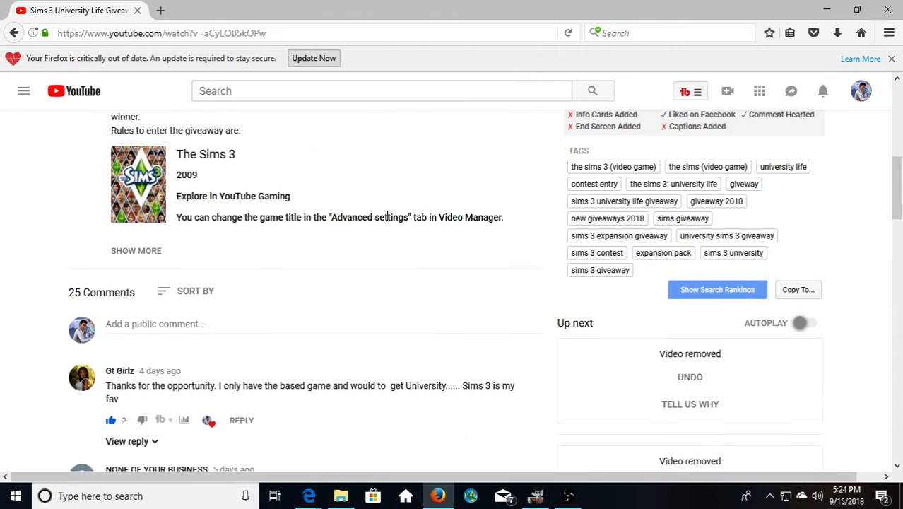
Keep scrolling until the page returns to the video player and stats at the top.
scroll("down", 3)
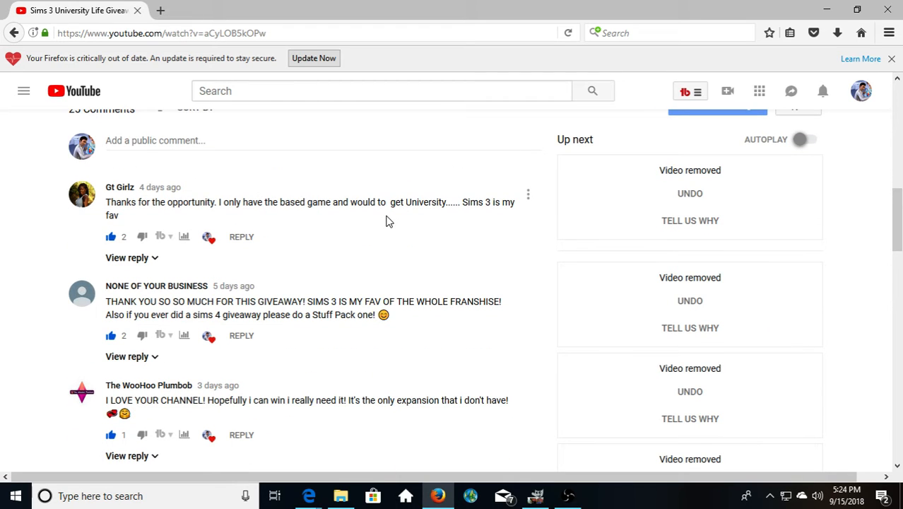
scroll("down", 3)
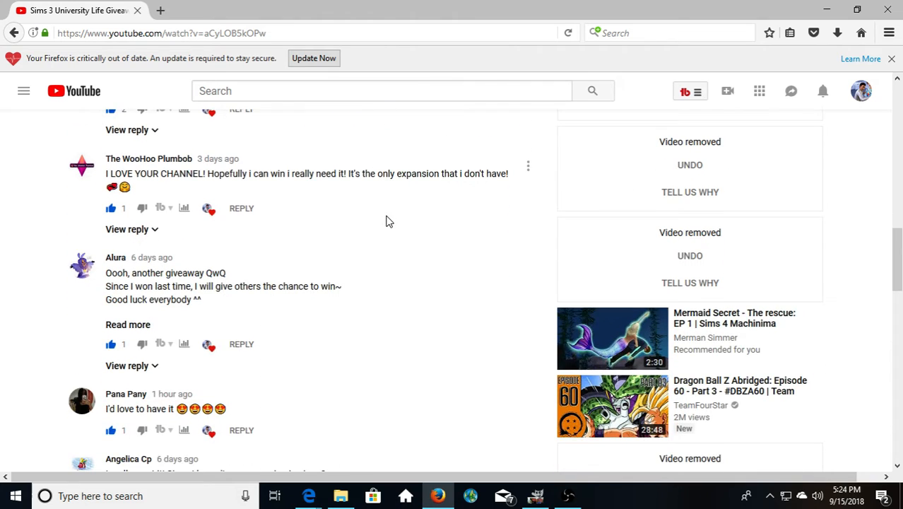
scroll("down", 3)
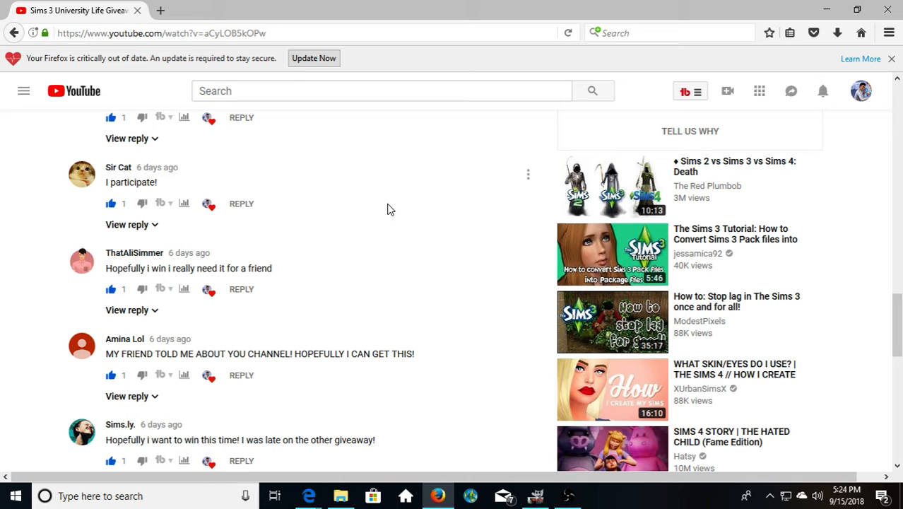
scroll("down", 3)
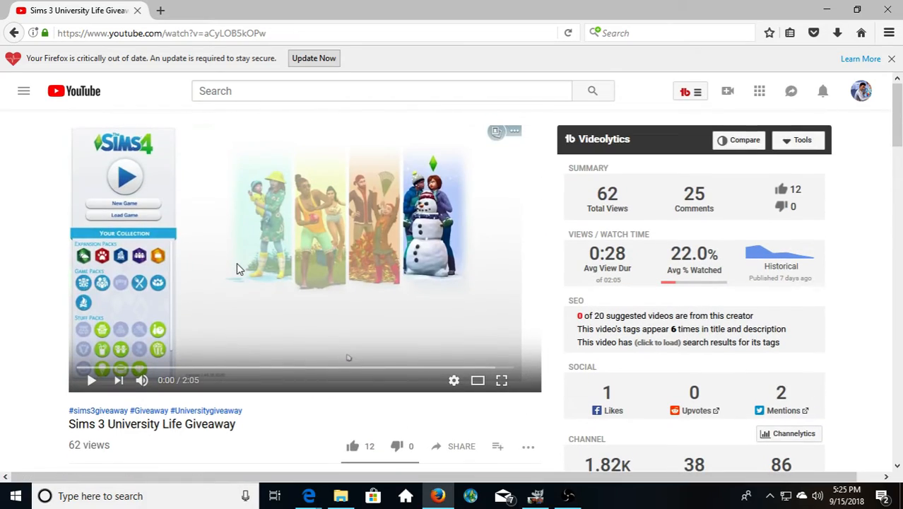
Scroll down through the comments section toward the last entrants.
scroll("down", 3)
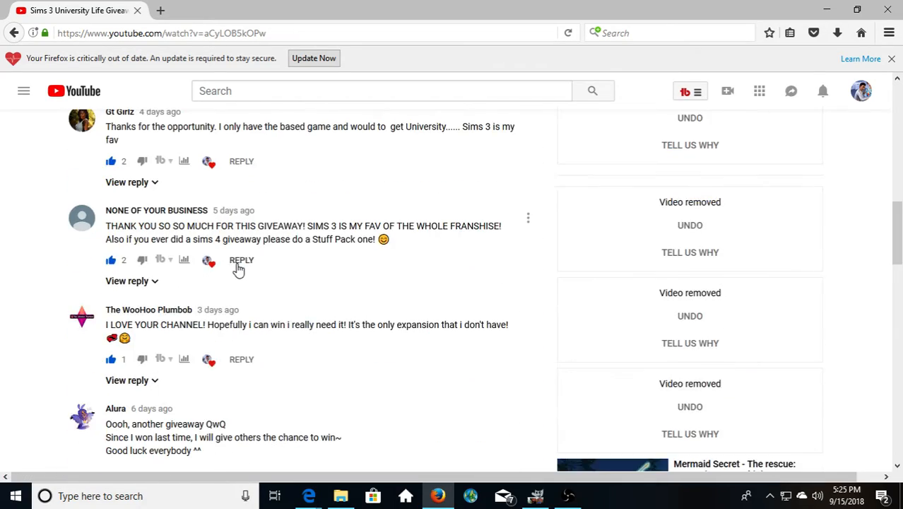
scroll("down", 3)
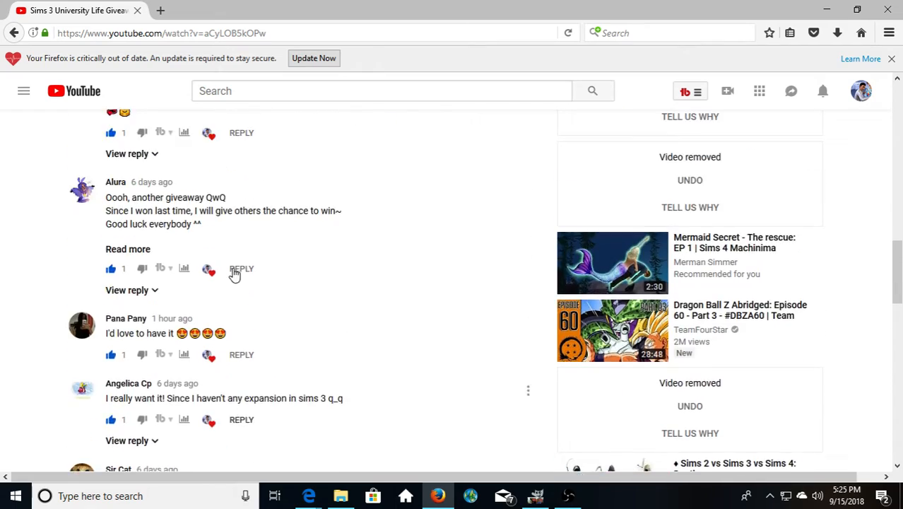
scroll("down", 3)
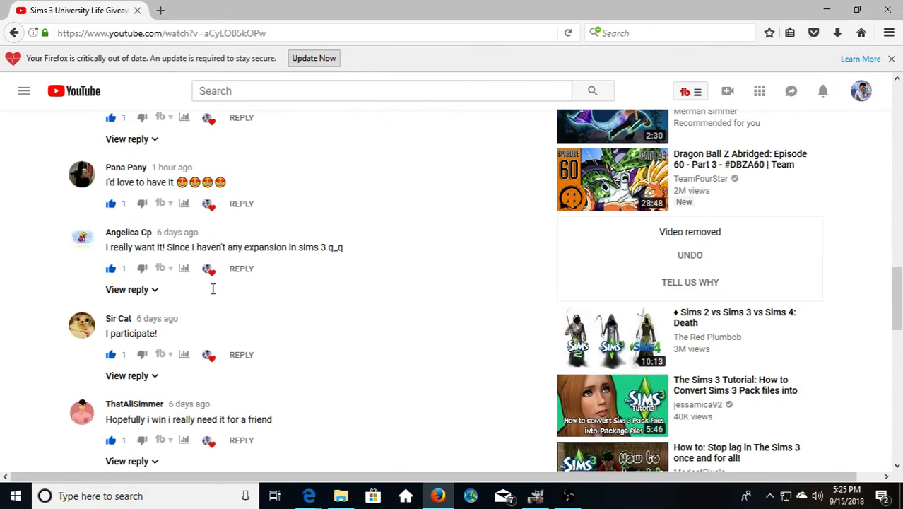
mouse_move(244, 350)
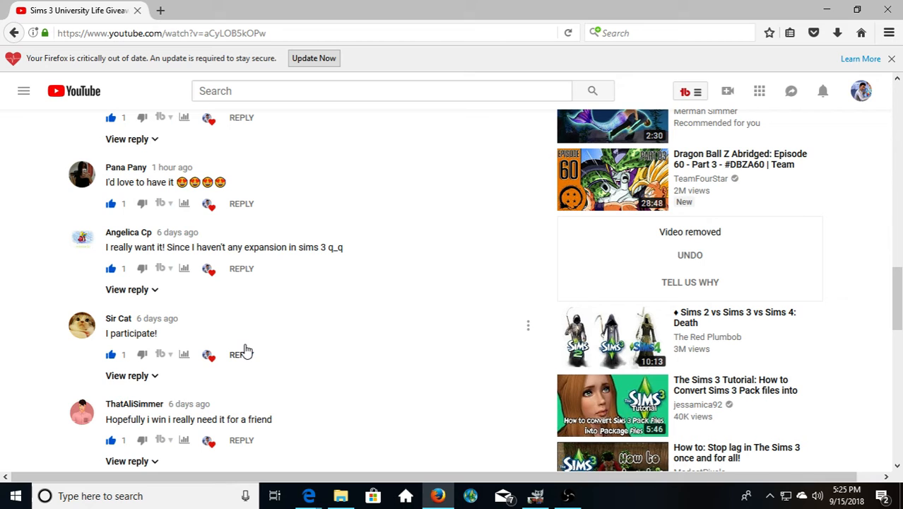
scroll("down", 3)
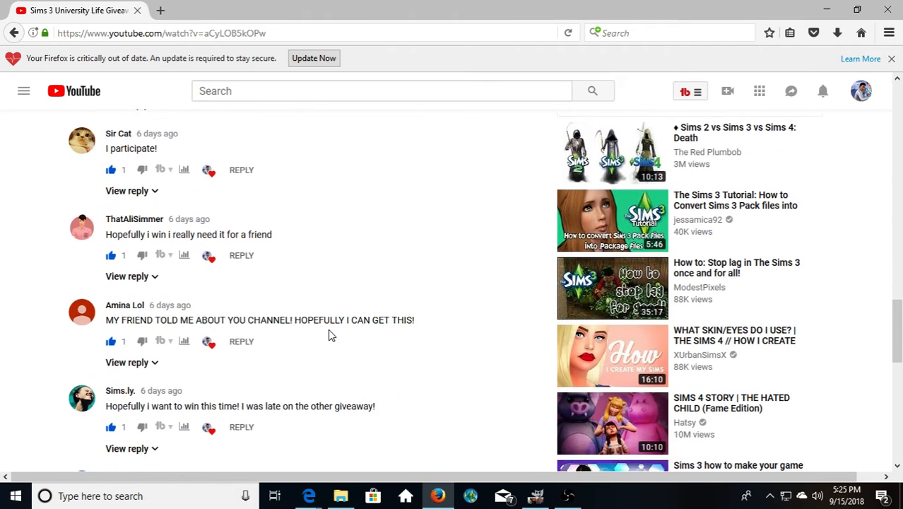
scroll("down", 3)
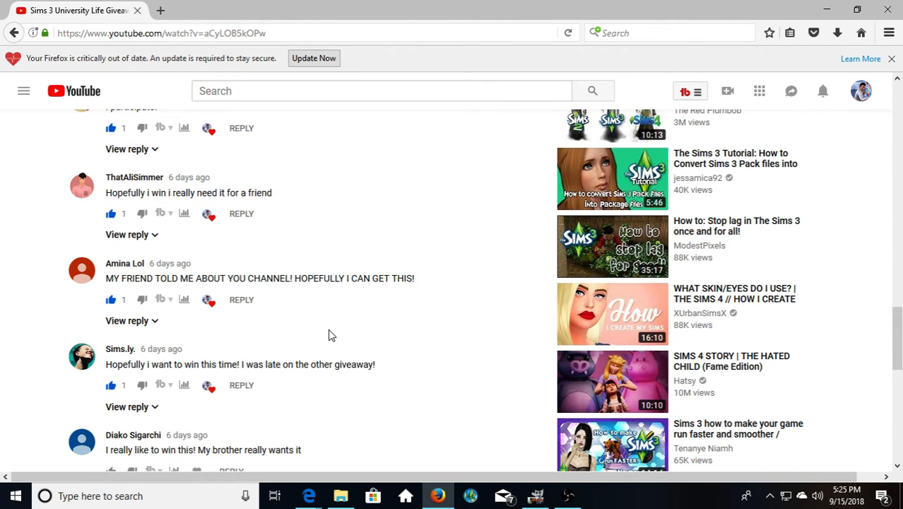
scroll("down", 3)
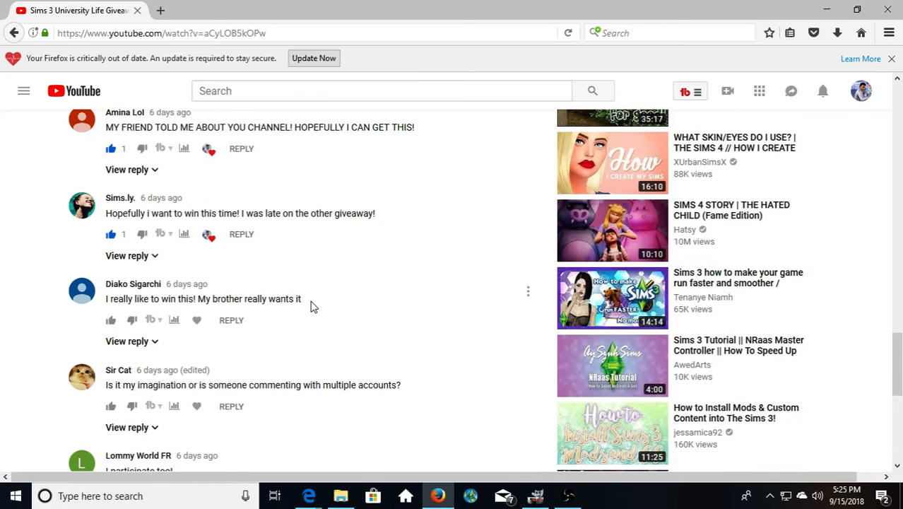
scroll("down", 3)
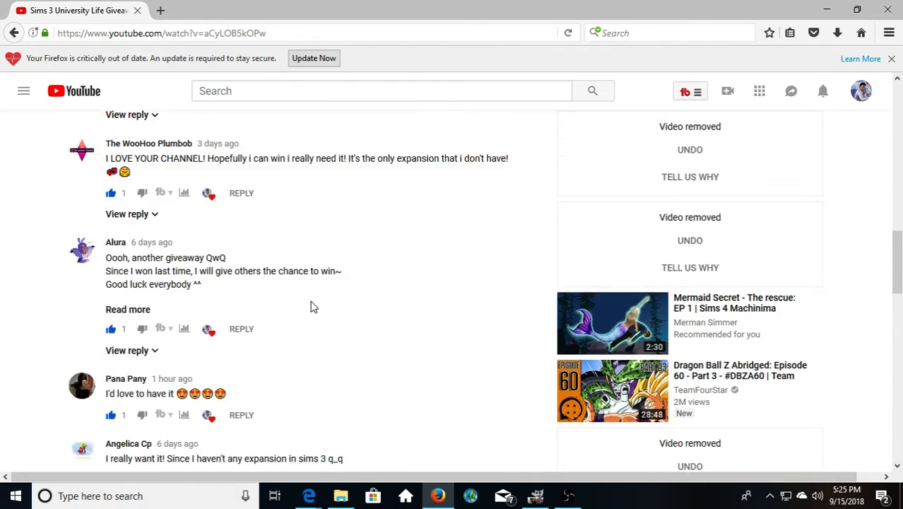
Back up past the description, then scroll down to the final comment, Lommy World FR's 'I participate too!'.
scroll("up", 3)
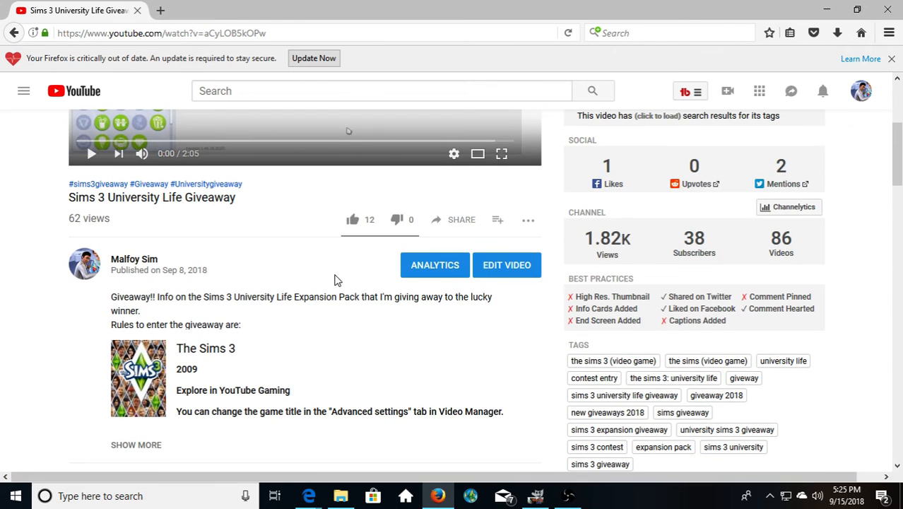
scroll("down", 3)
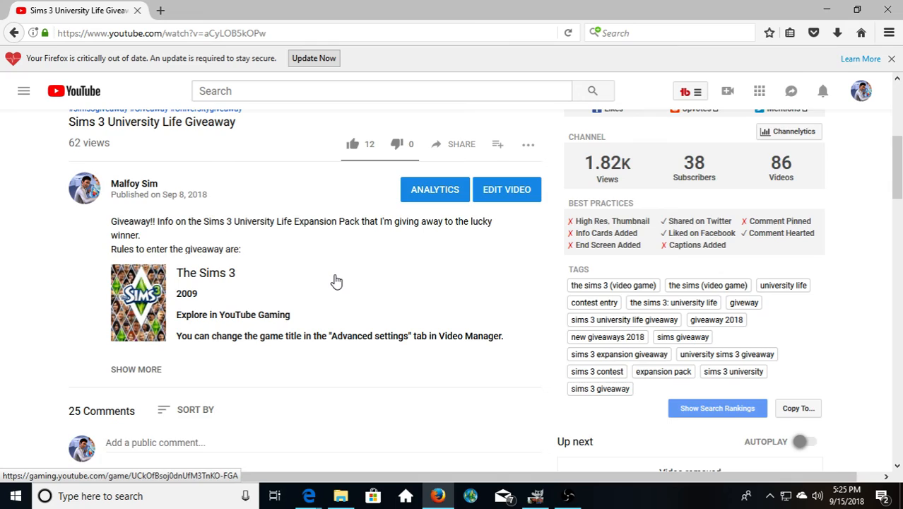
scroll("down", 3)
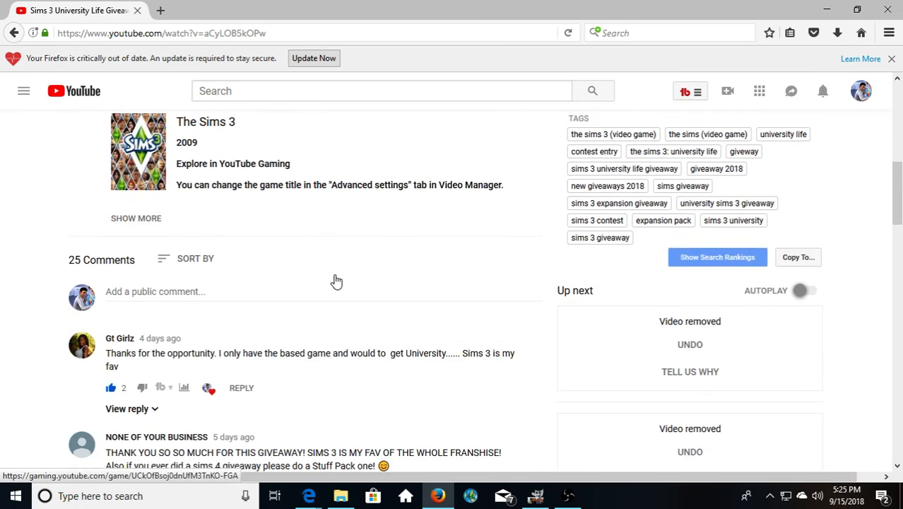
scroll("down", 3)
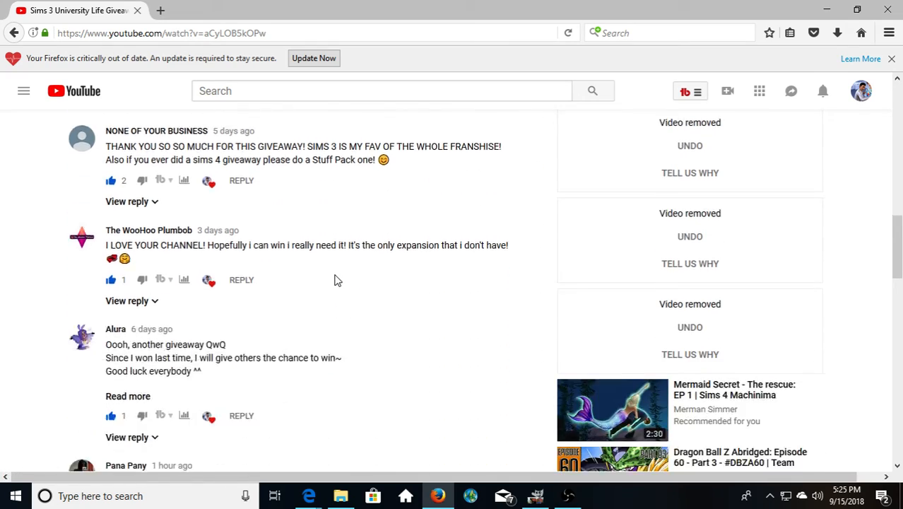
scroll("down", 3)
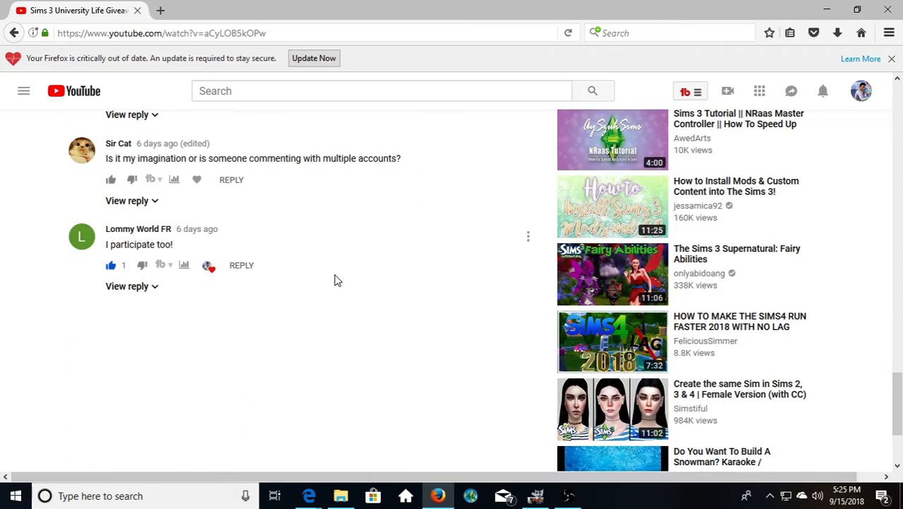